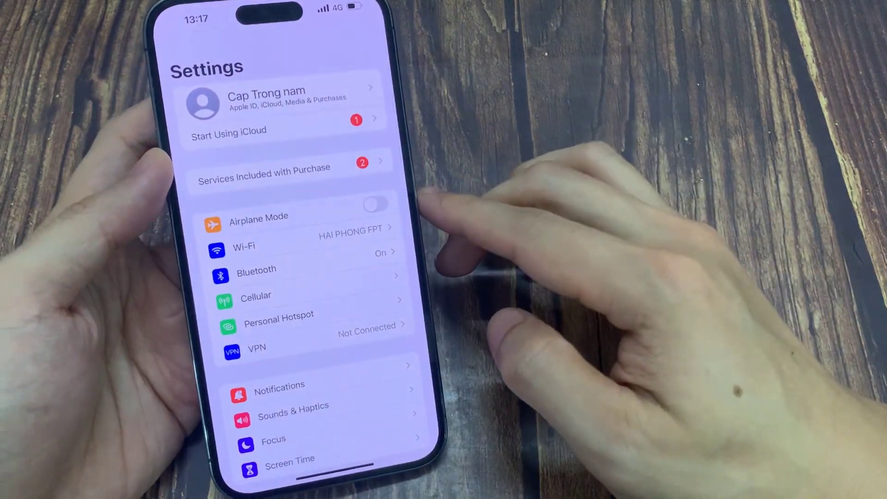
Go to the Personal Hotspot settings from the main Settings list
left_click(278, 325)
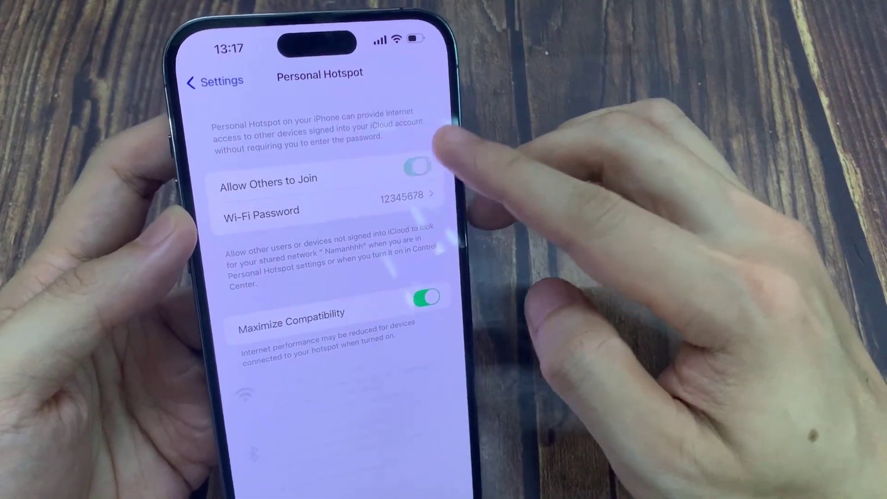
left_click(419, 166)
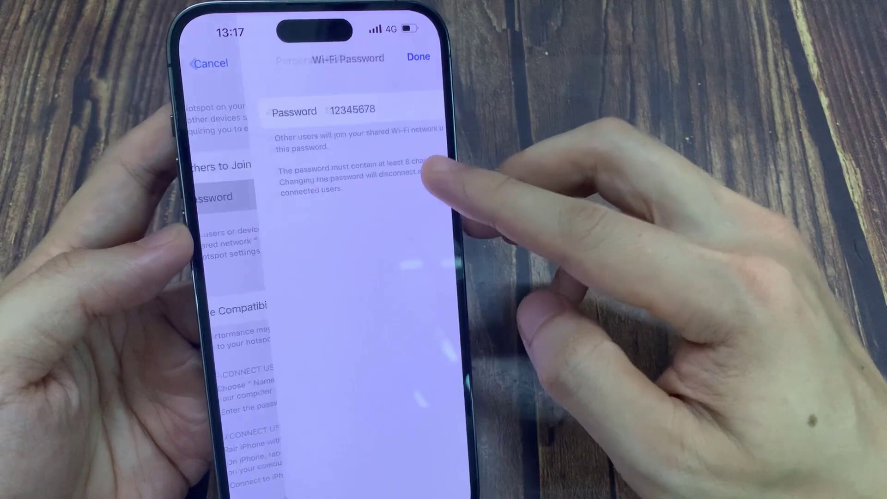
left_click(351, 111)
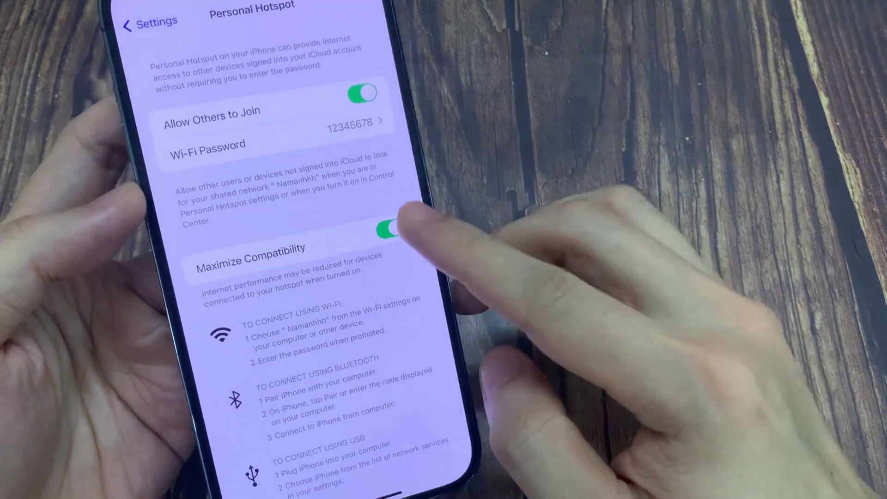
Switch Maximize Compatibility off for the Personal Hotspot
left_click(386, 230)
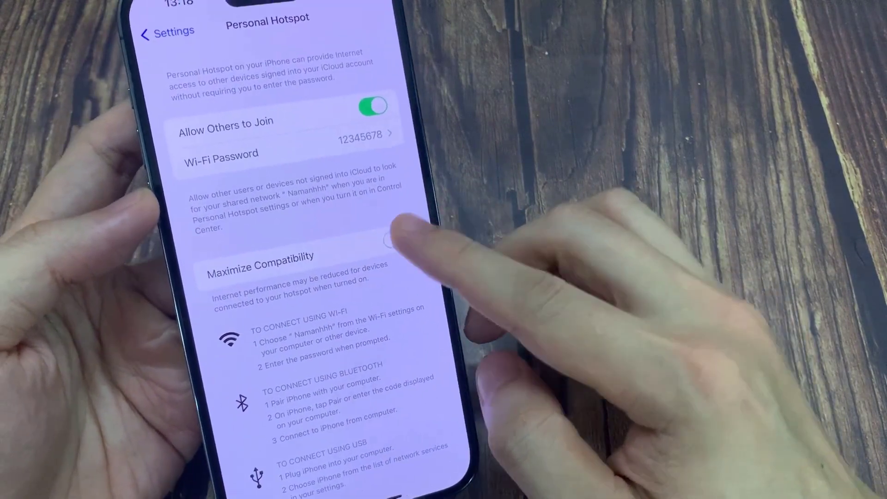